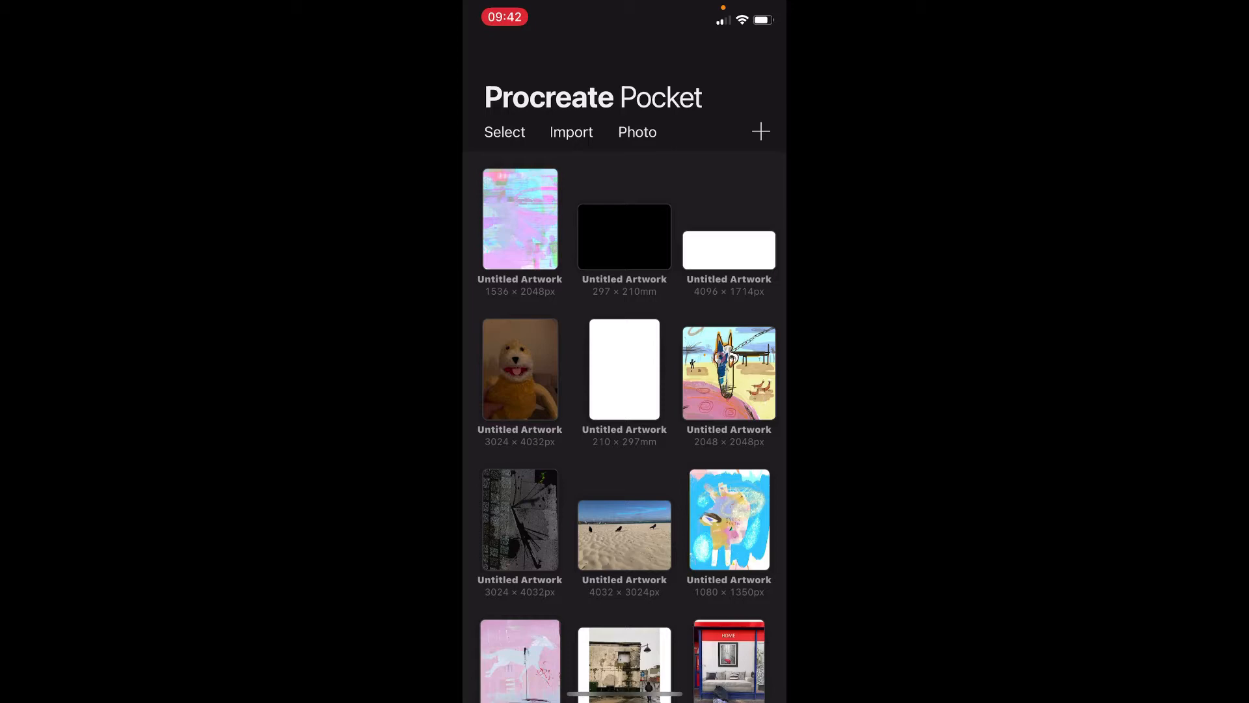
- Open the pink-and-blue pastel Untitled Artwork from the Gallery
click(519, 218)
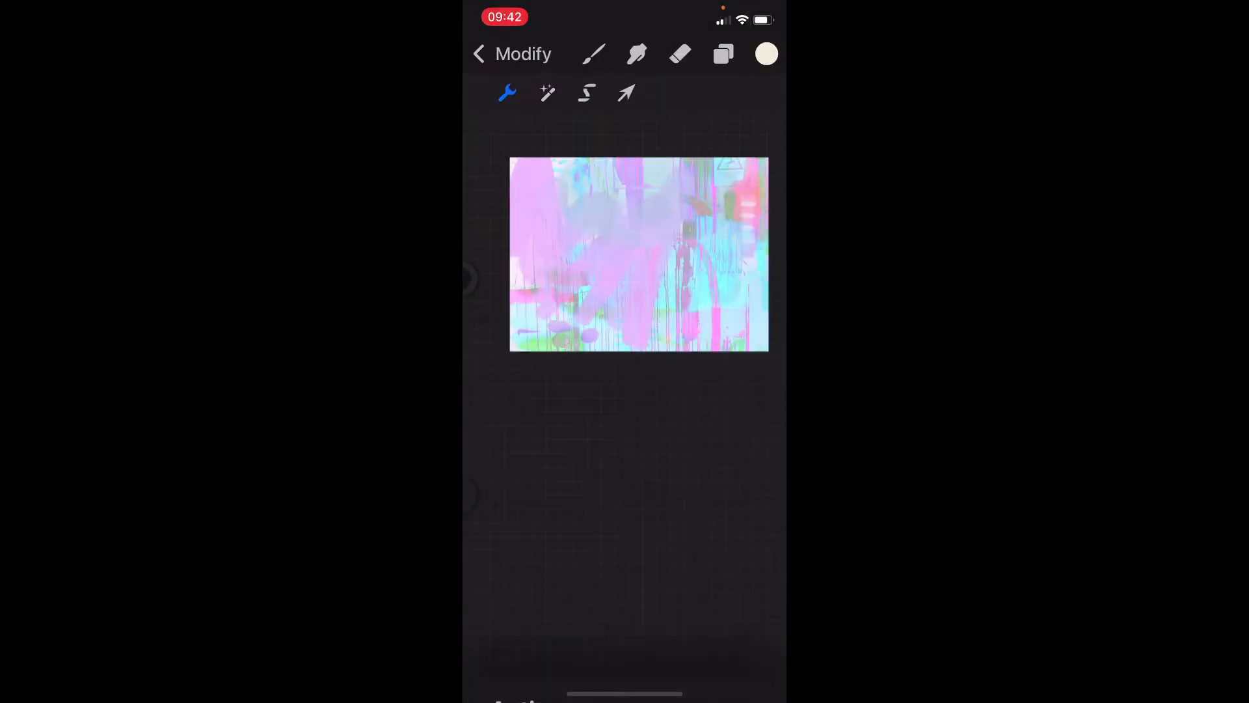
- Dismiss the Actions menu and show the painted layer above the background colour layer
click(594, 53)
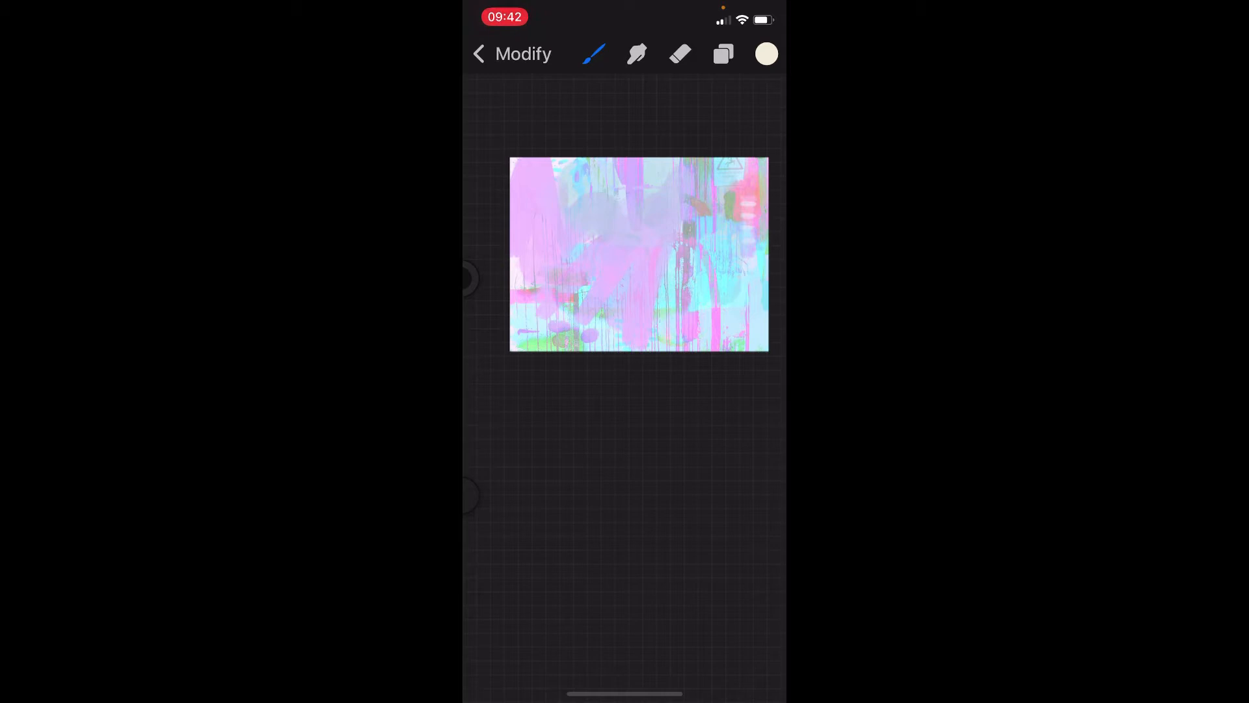
click(721, 54)
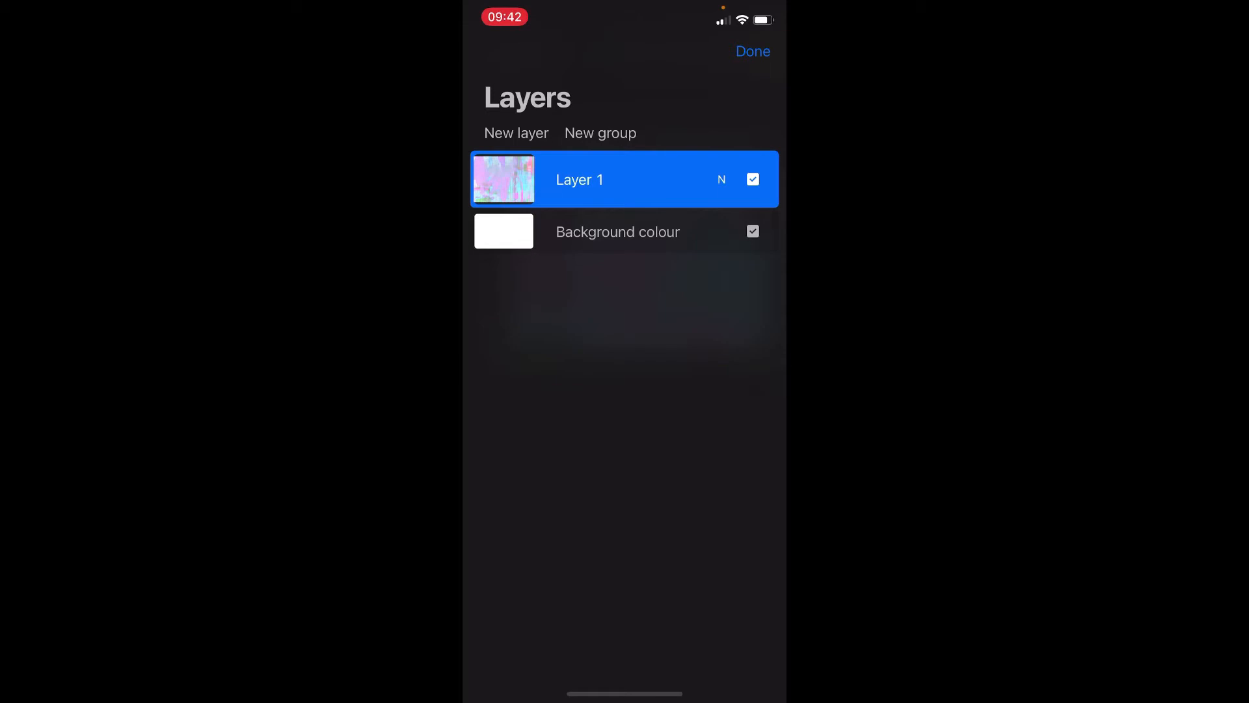
- Insert the '65' sign photo layer and set it to 83% opacity with Darker Color blending
click(751, 51)
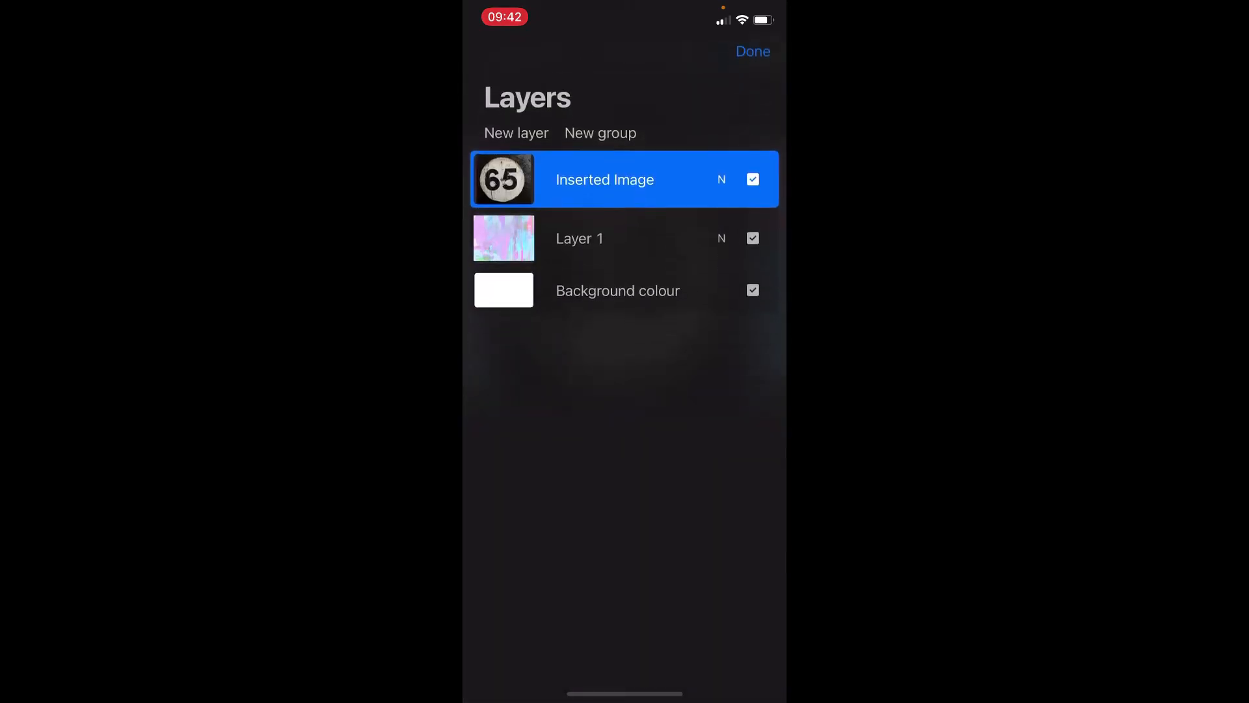
click(721, 179)
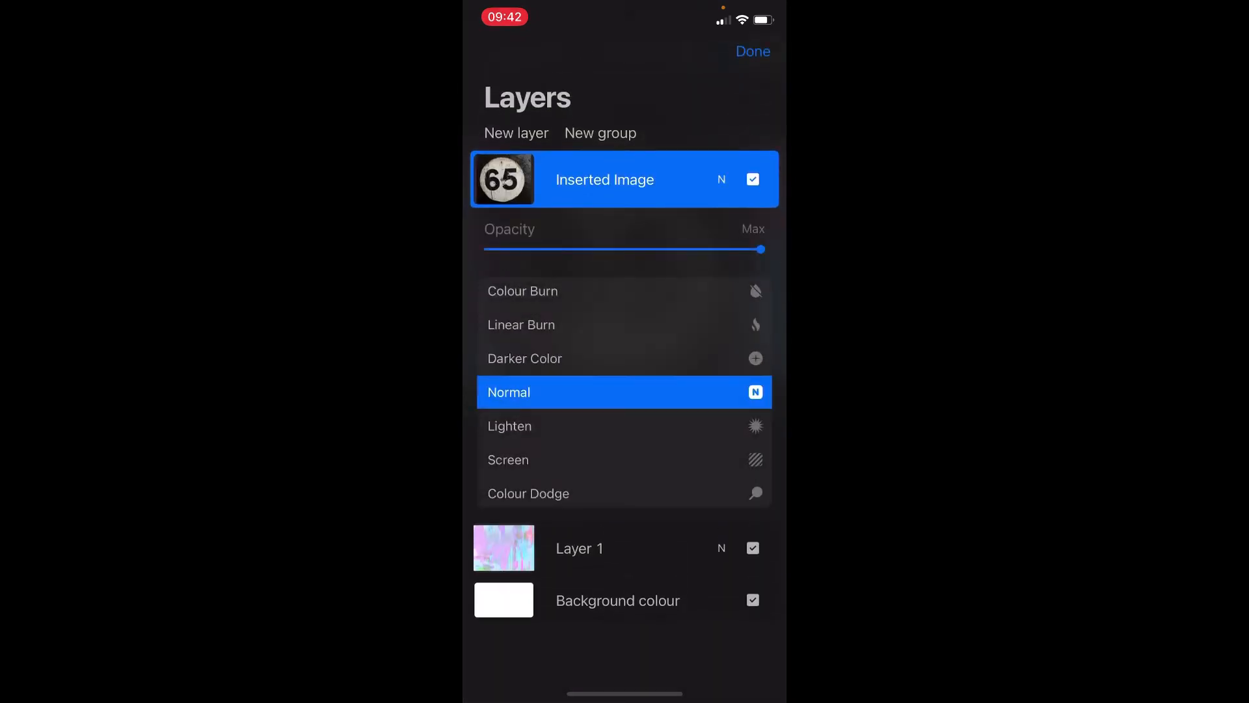
drag(762, 249, 687, 249)
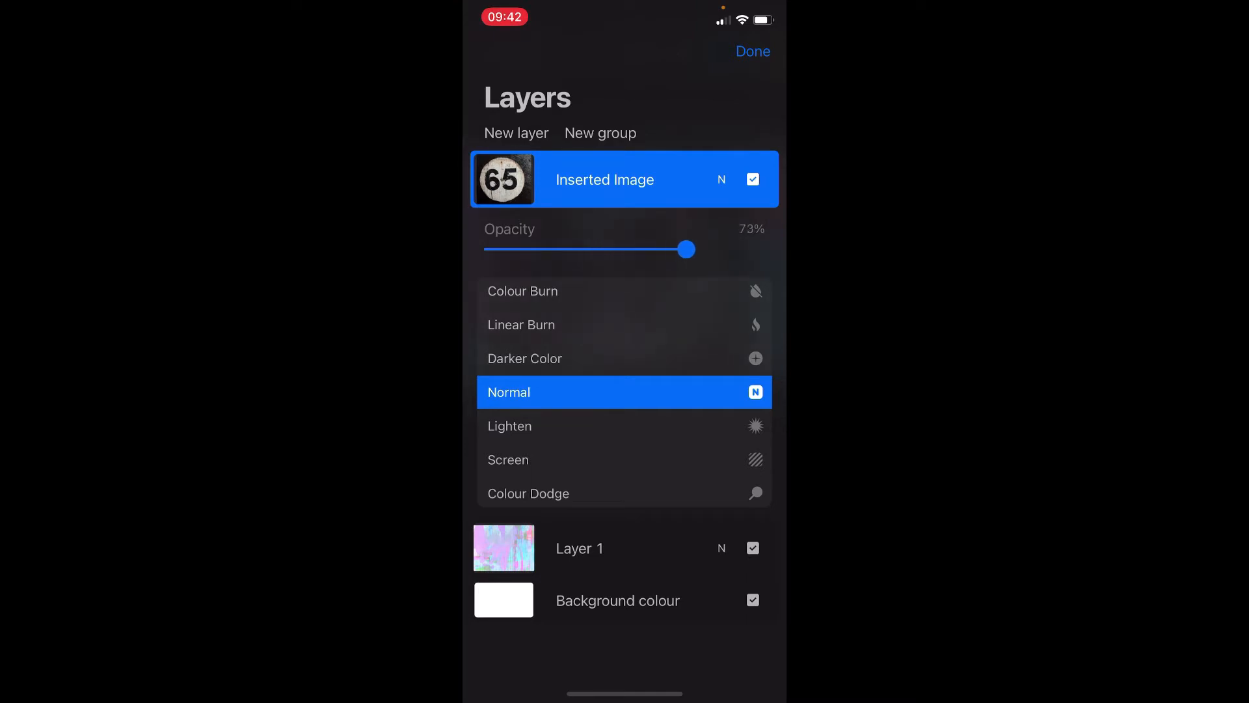
drag(686, 249, 652, 250)
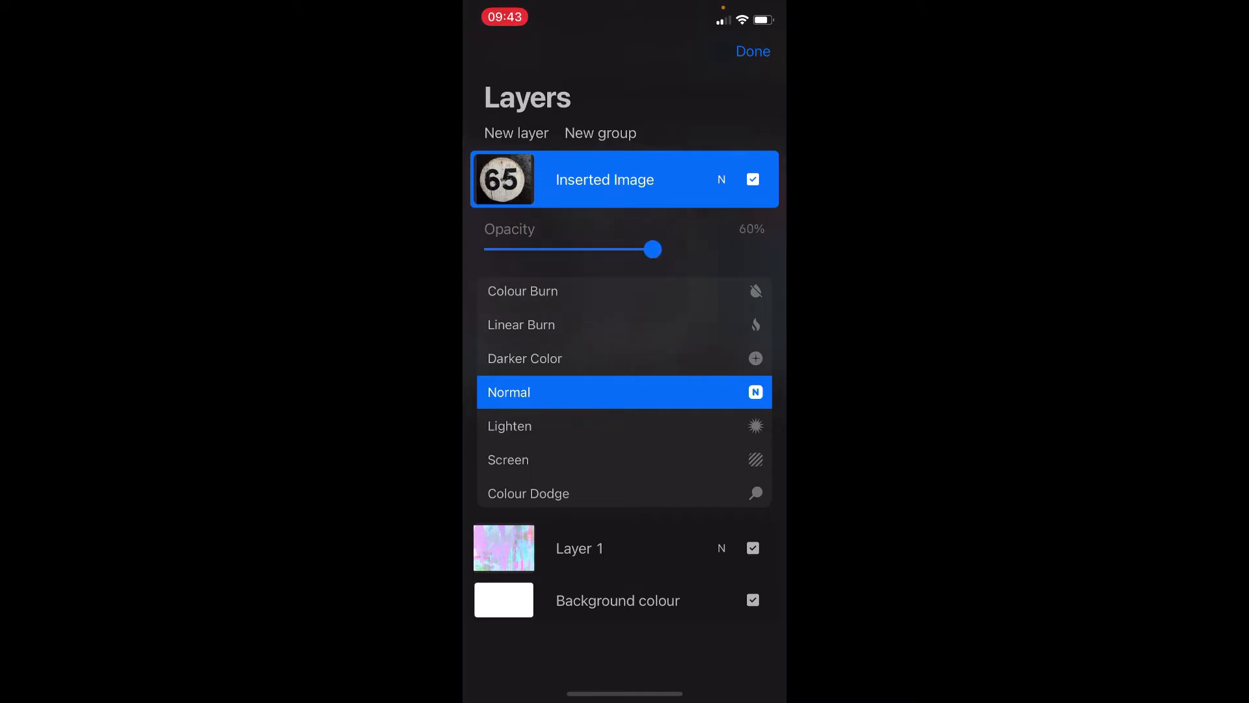
drag(651, 248, 714, 249)
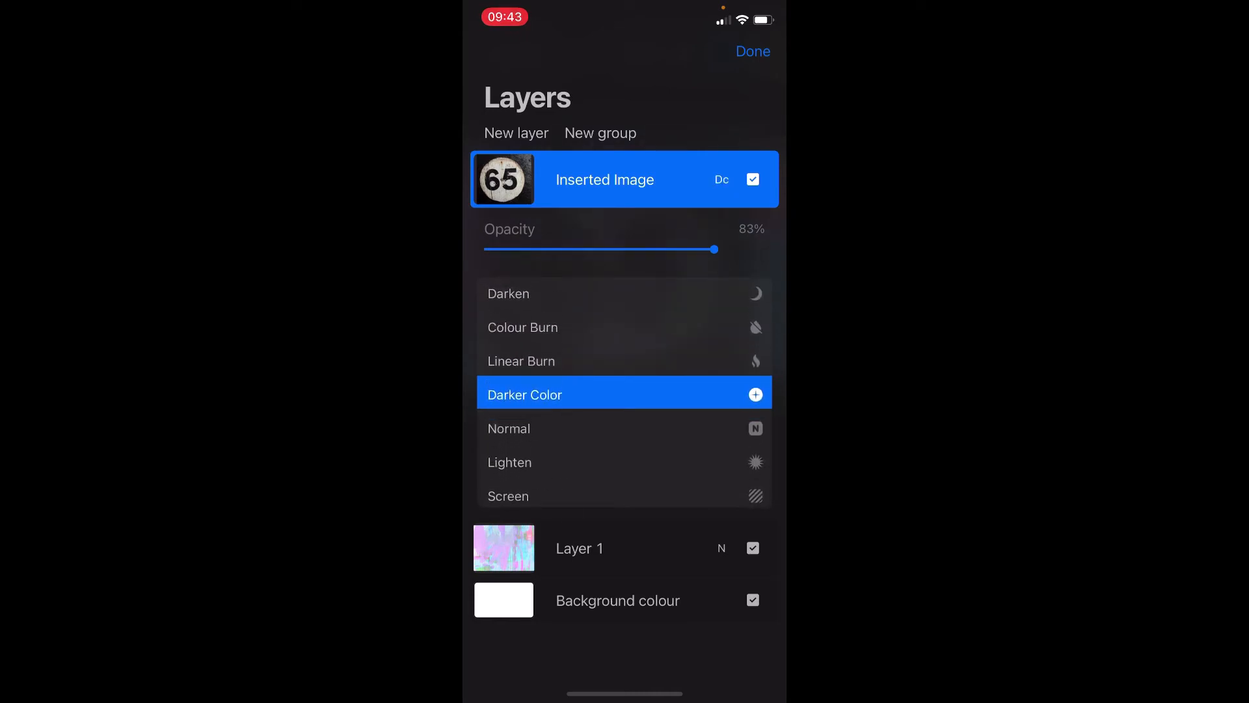
- Close the Layers panel to view the blended '65' sign, then reopen the layer list
click(751, 51)
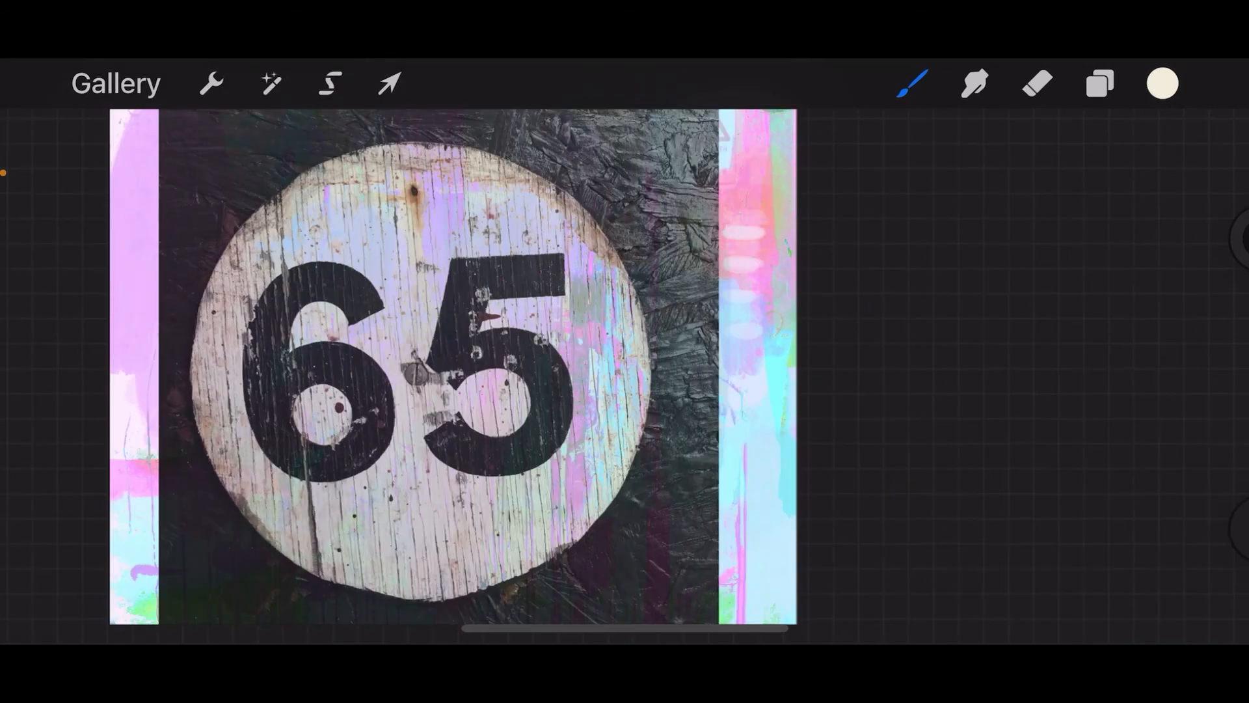
click(1099, 82)
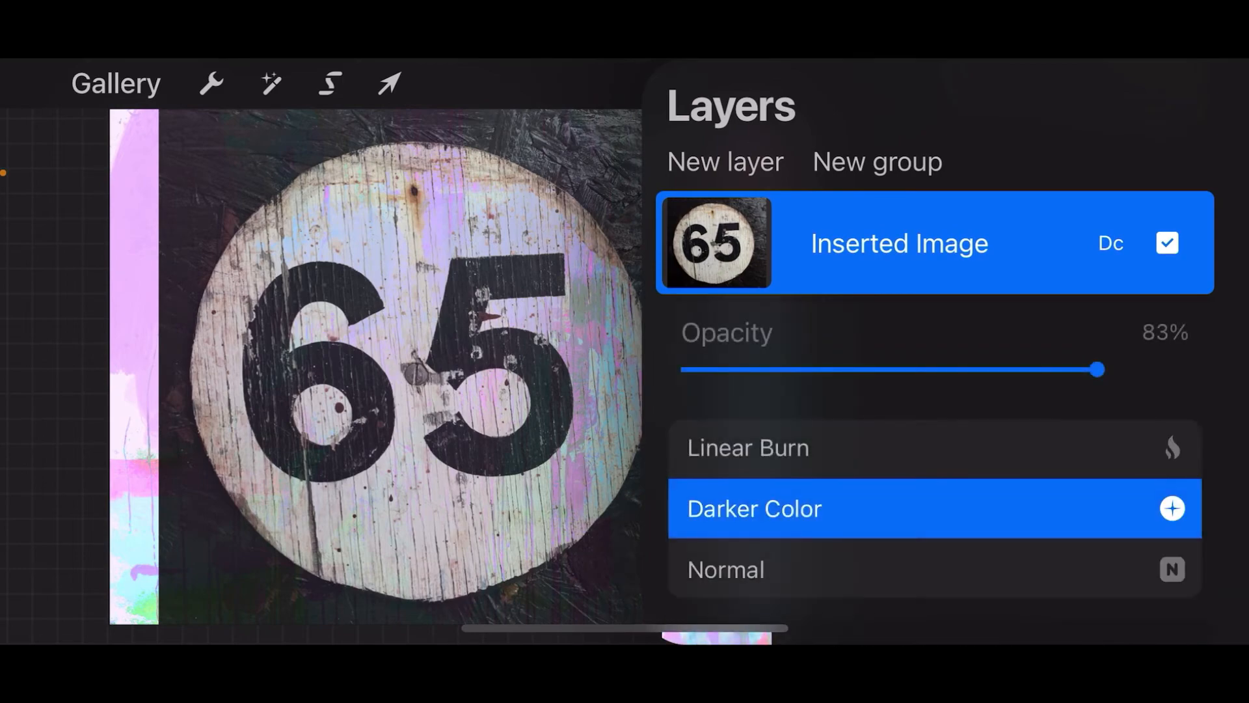
- Change the '65' sign layer to 70% opacity with Normal blend mode
drag(1097, 369, 728, 368)
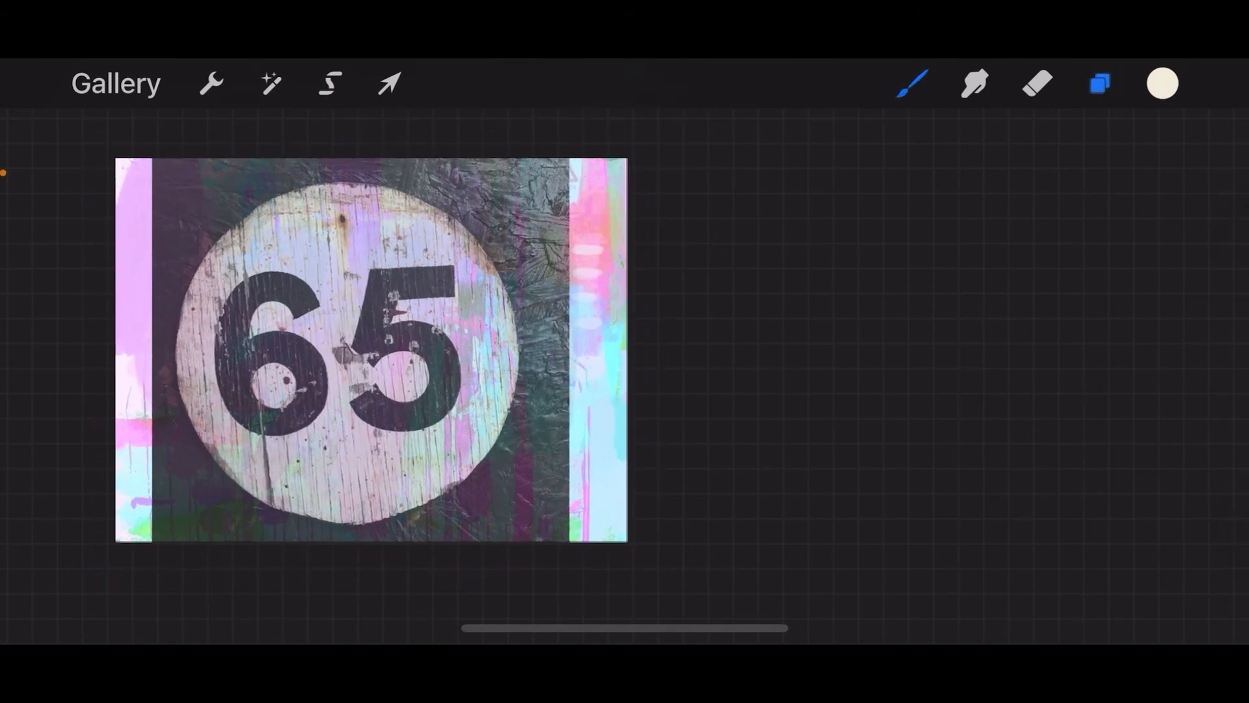
click(1100, 83)
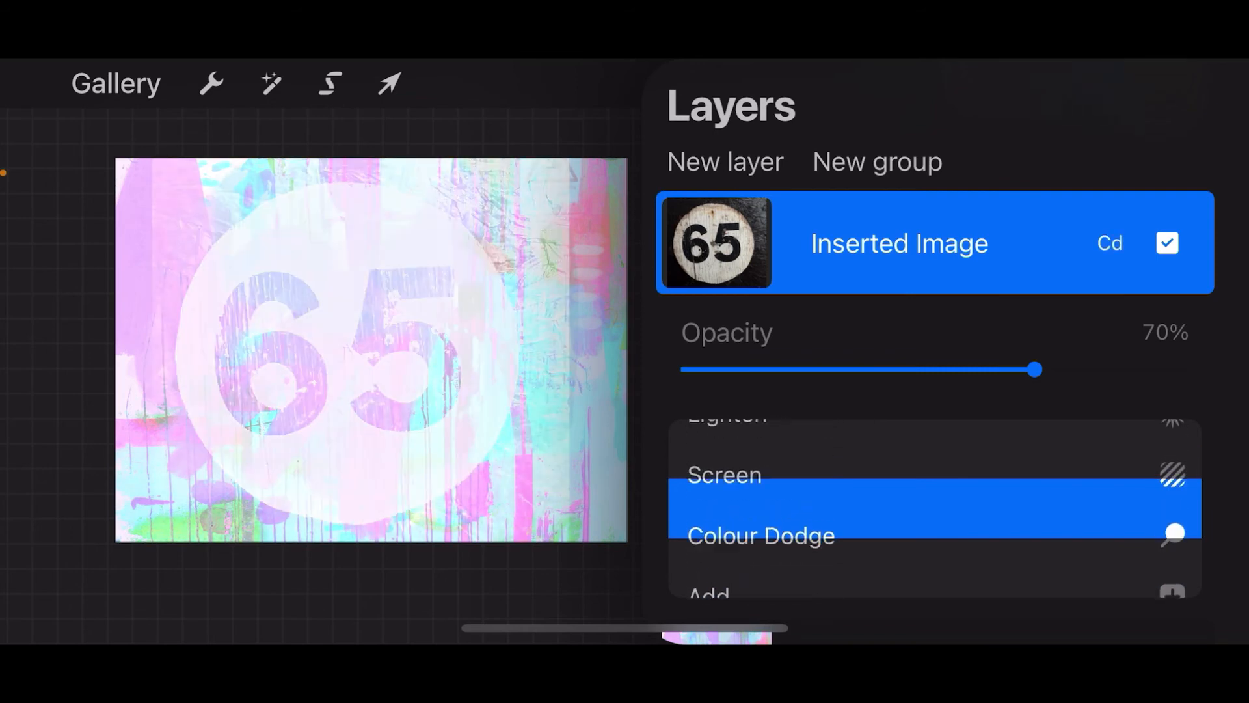
click(725, 510)
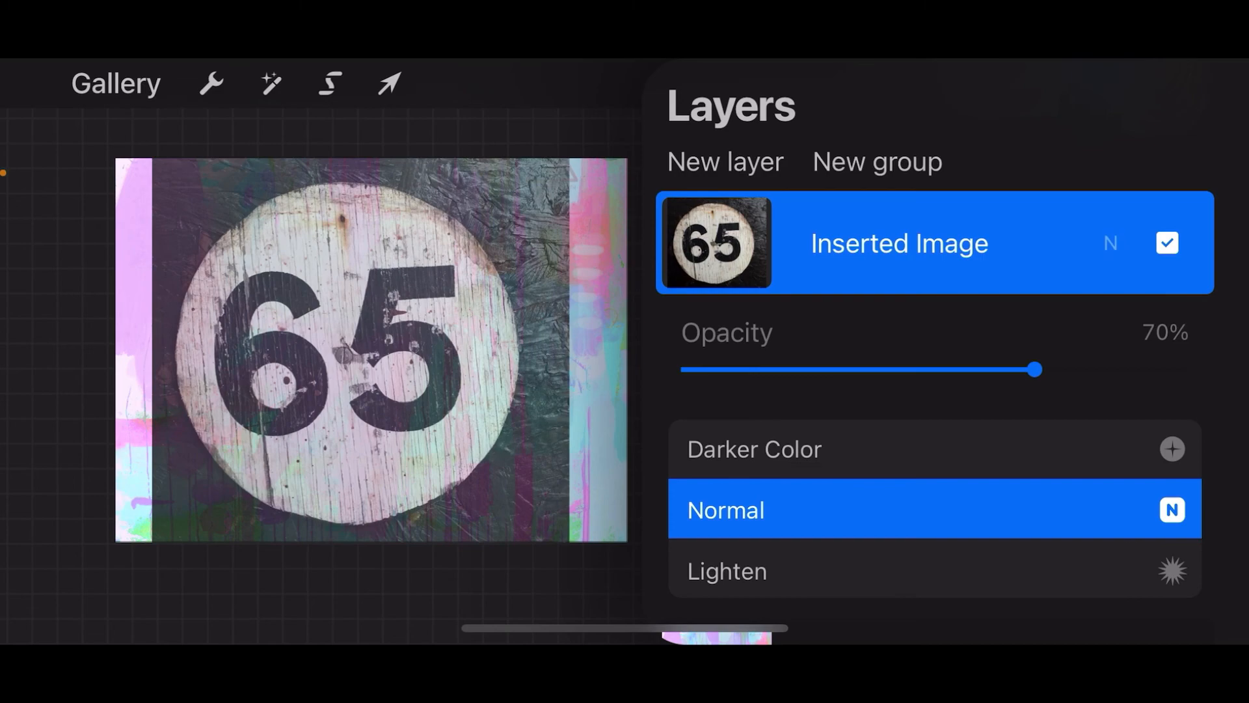